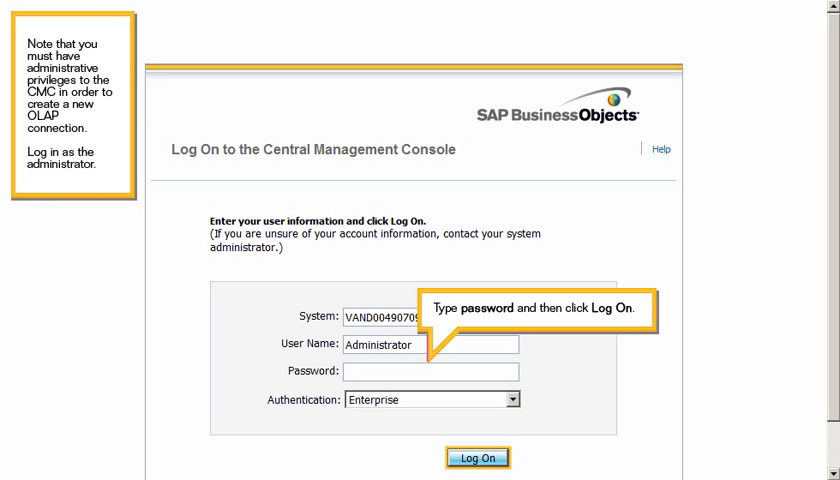
Log on to the Central Management Console as Administrator
{"action": "left_click", "coordinate": [476, 456]}
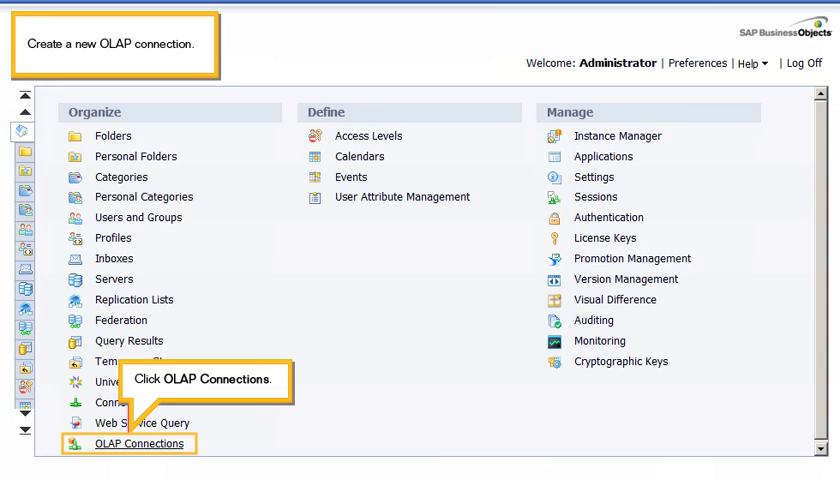
Create a new OLAP connection named SAP HANA with SAP HANA as provider
{"action": "left_click", "coordinate": [138, 444]}
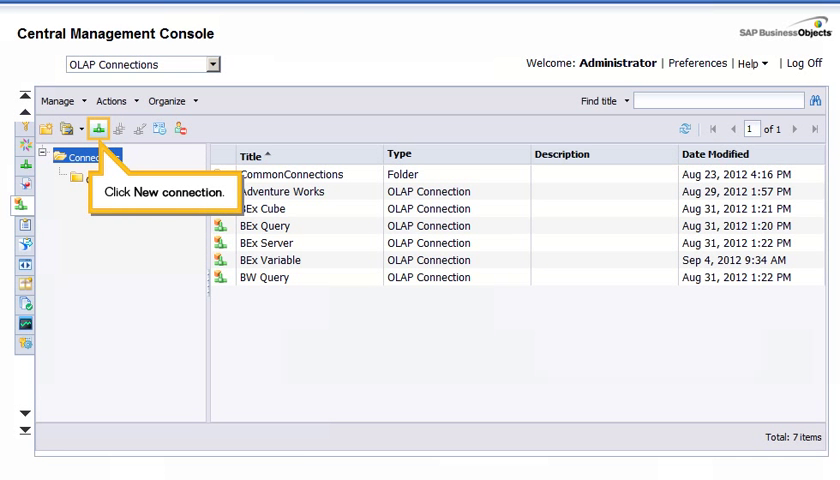
{"action": "left_click", "coordinate": [96, 128]}
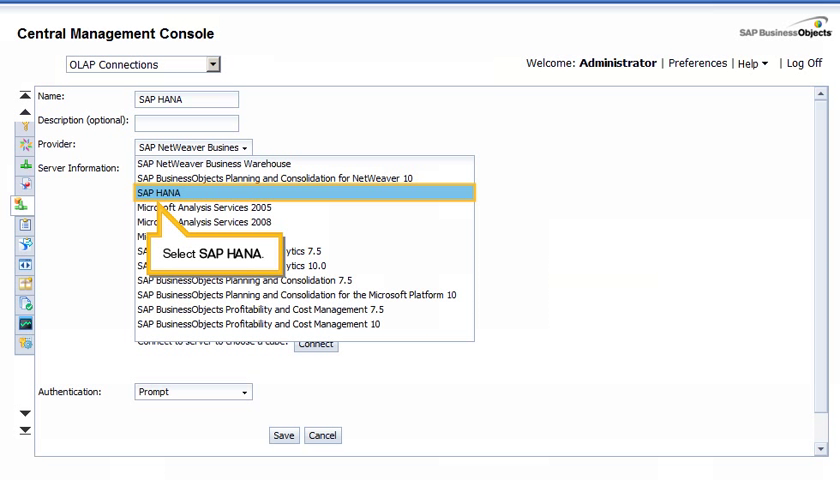
{"action": "left_click", "coordinate": [168, 192]}
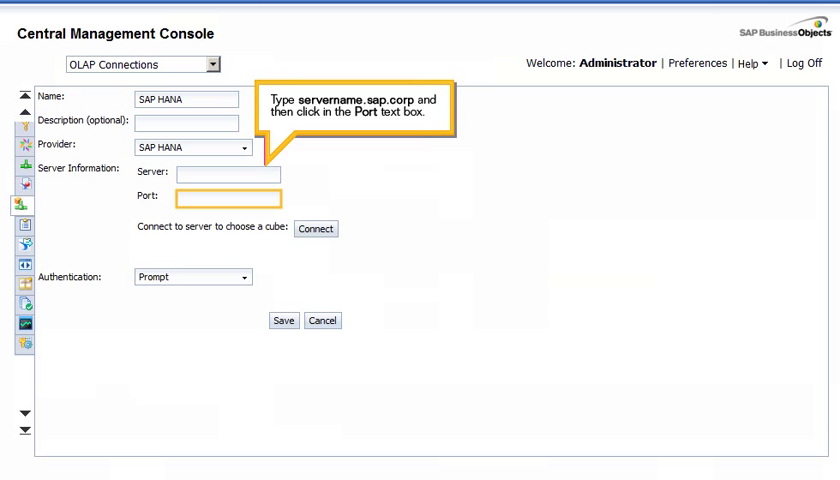
Connect to servername.sap.corp on port 30815 and confirm the data source logon
{"action": "type", "text": "servername.sap.corp"}
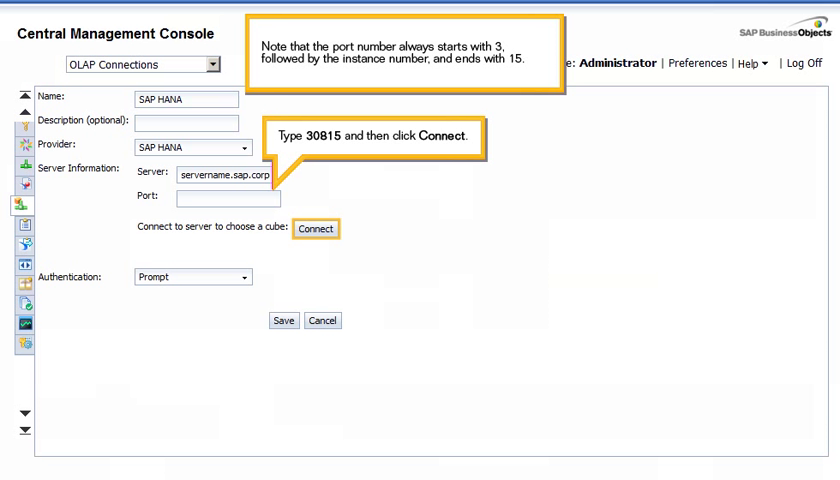
{"action": "left_click", "coordinate": [316, 228]}
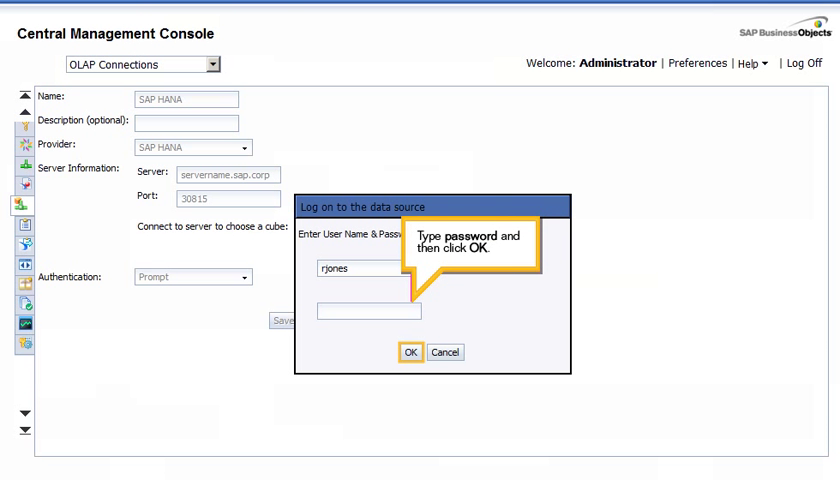
{"action": "left_click", "coordinate": [408, 352]}
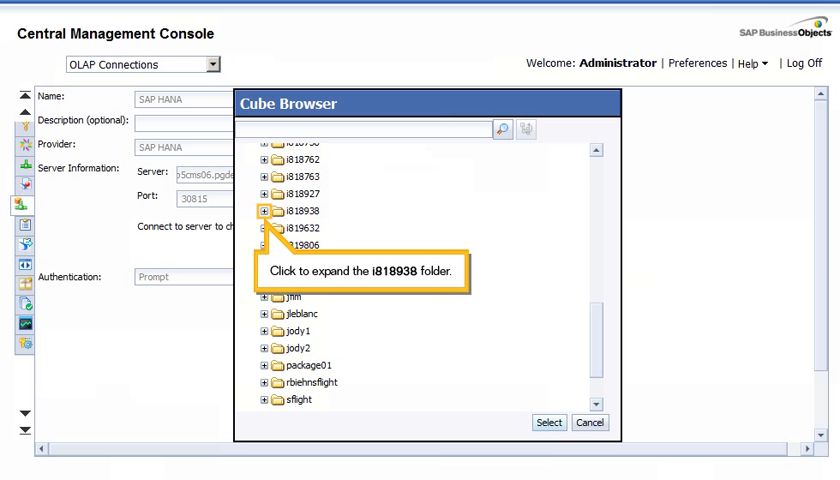
Choose the AN_EFASHION cube from the i818938 folder in the cube browser
{"action": "left_click", "coordinate": [264, 212]}
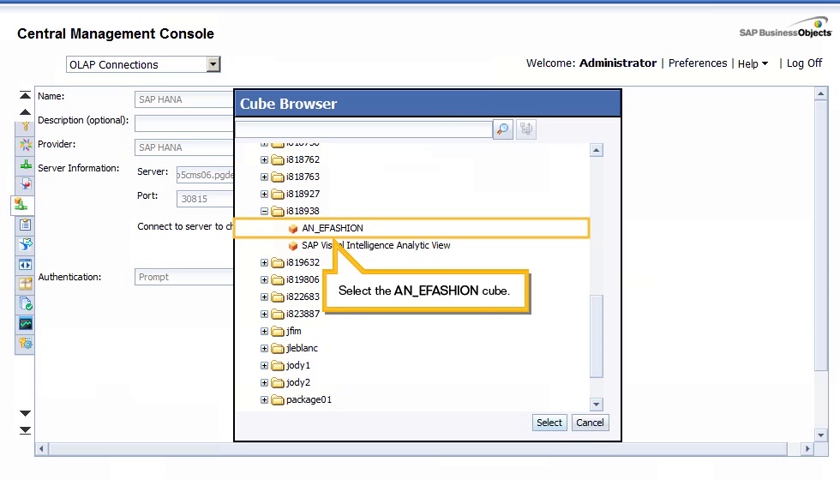
{"action": "left_click", "coordinate": [316, 228]}
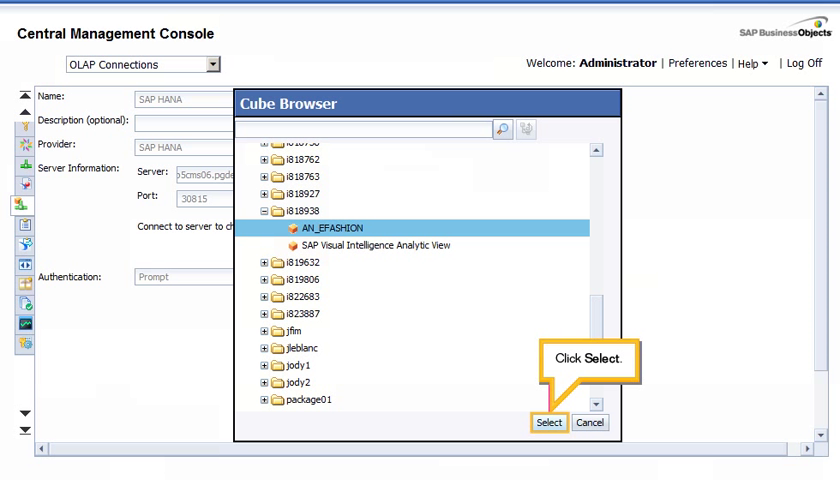
{"action": "left_click", "coordinate": [548, 422]}
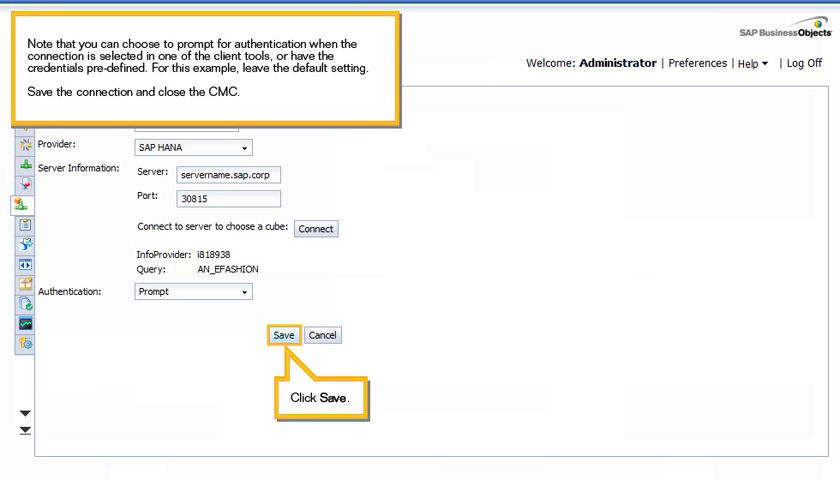
Save the SAP HANA connection and log off the console
{"action": "left_click", "coordinate": [284, 336]}
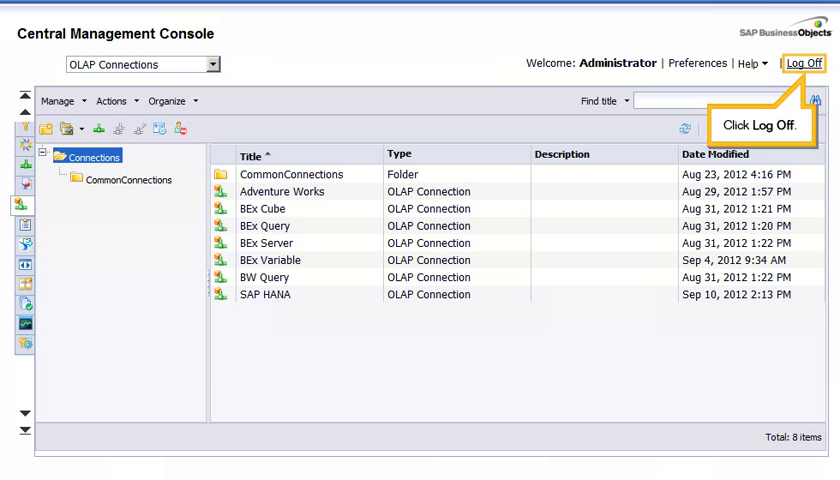
{"action": "left_click", "coordinate": [804, 62]}
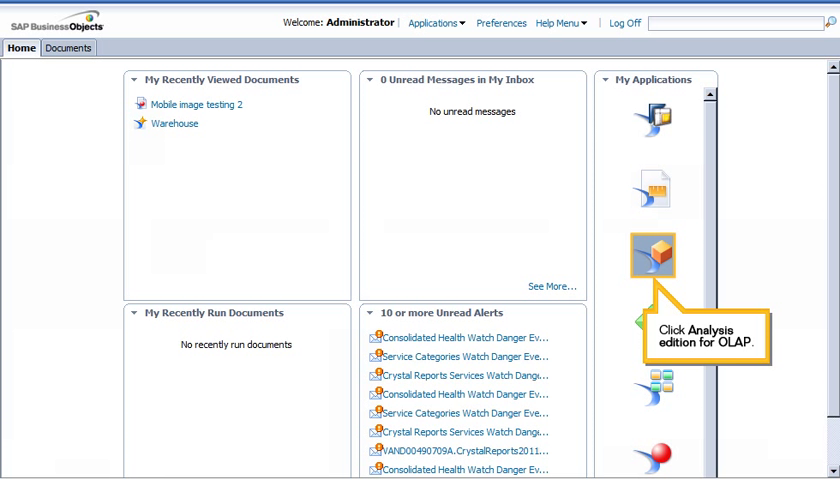
Launch Analysis, edition for OLAP with SAP HANA as the workspace data source
{"action": "left_click", "coordinate": [660, 256]}
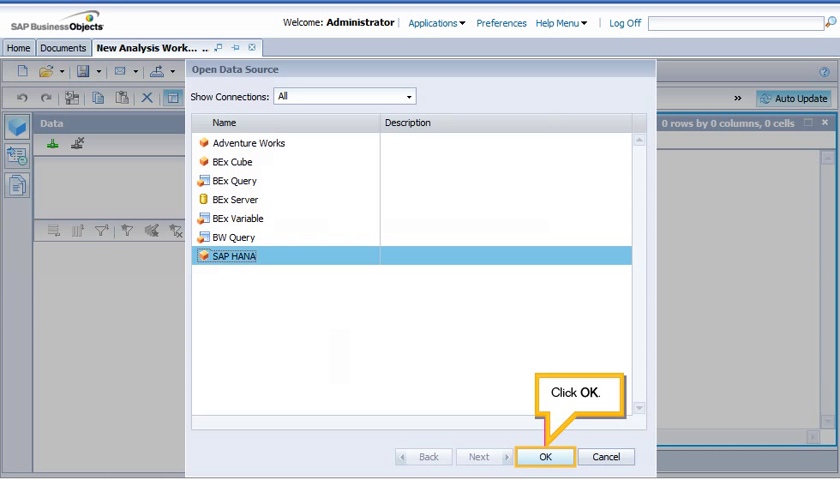
{"action": "left_click", "coordinate": [544, 456]}
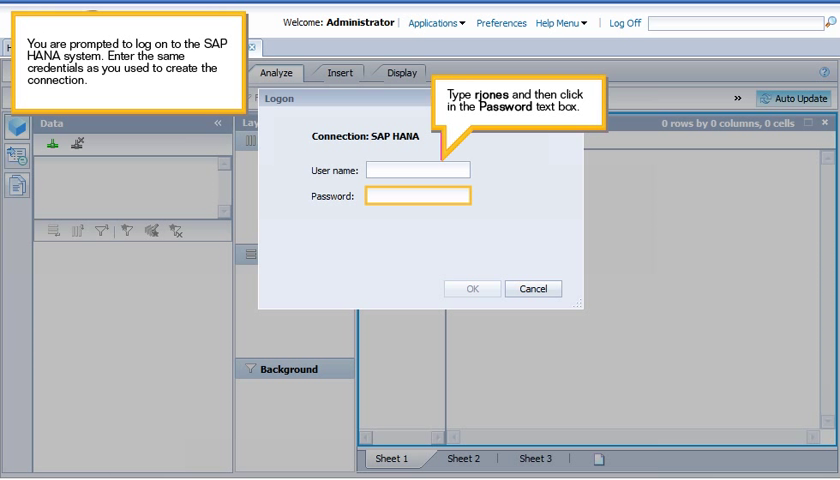
Log on to SAP HANA as rjones so MARGIN, AMOUNT_SOLD and QUANTITY_SOLD values appear
{"action": "type", "text": "rjones"}
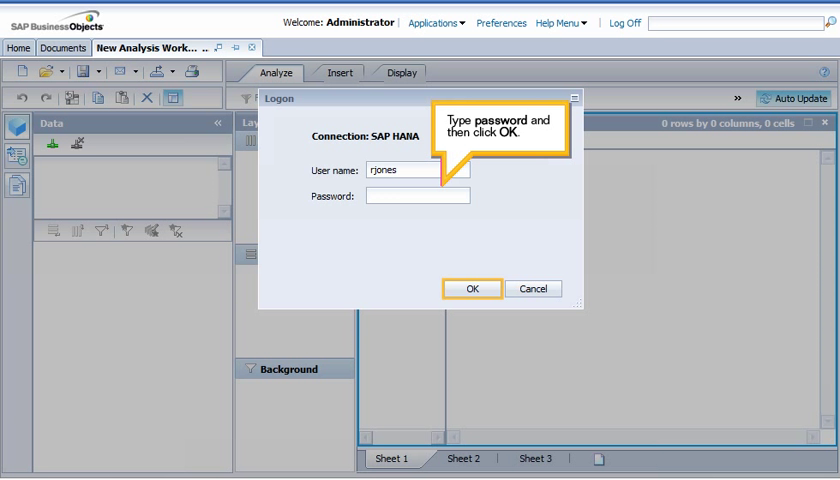
{"action": "left_click", "coordinate": [472, 288]}
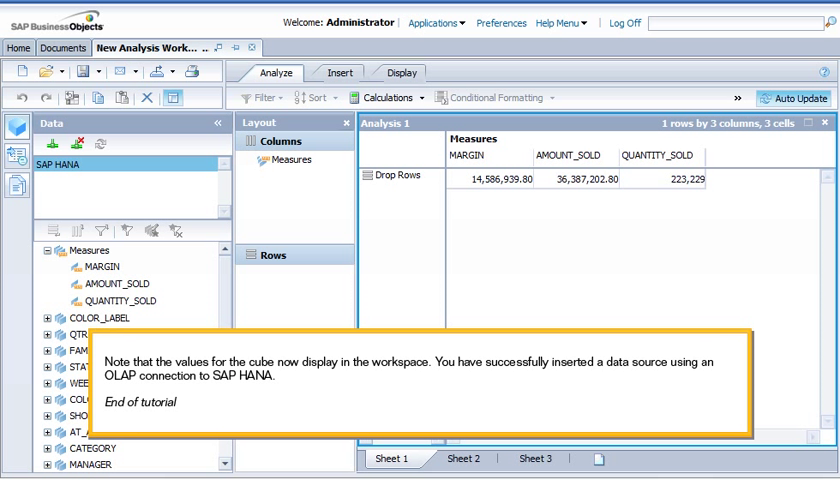